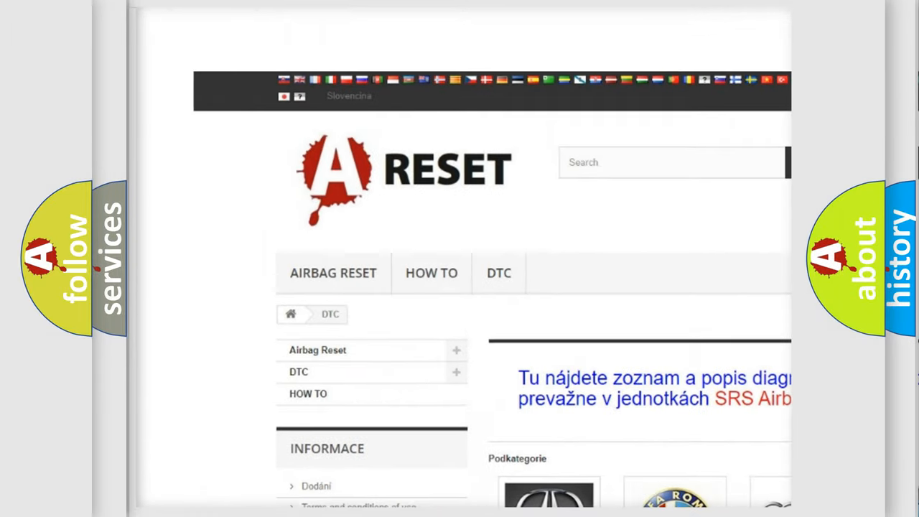
Open the CHRYSLER tile in the DTC brand grid and browse its airbag fault codes.
scroll("down", 3)
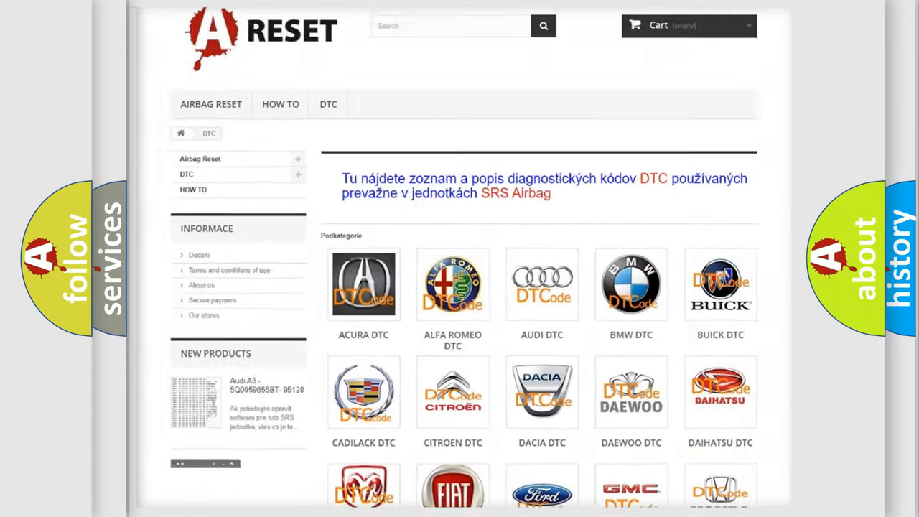
scroll("down", 3)
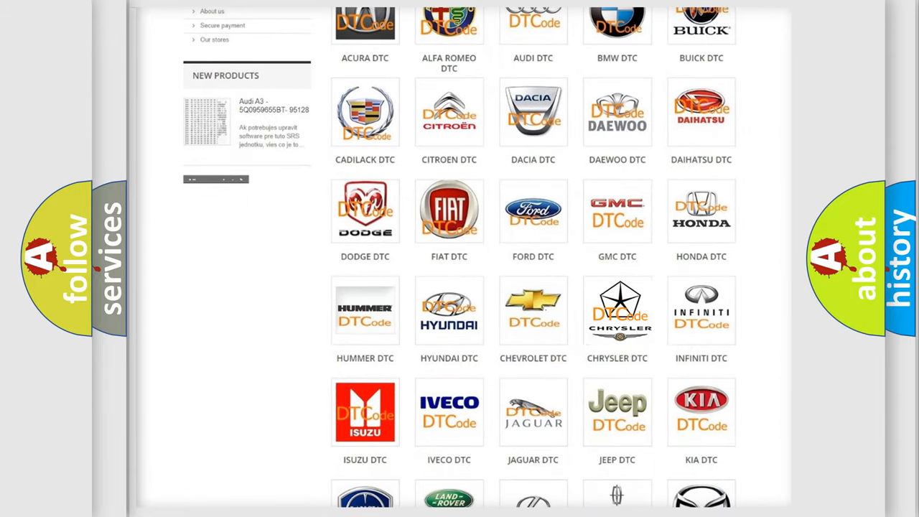
left_click(617, 310)
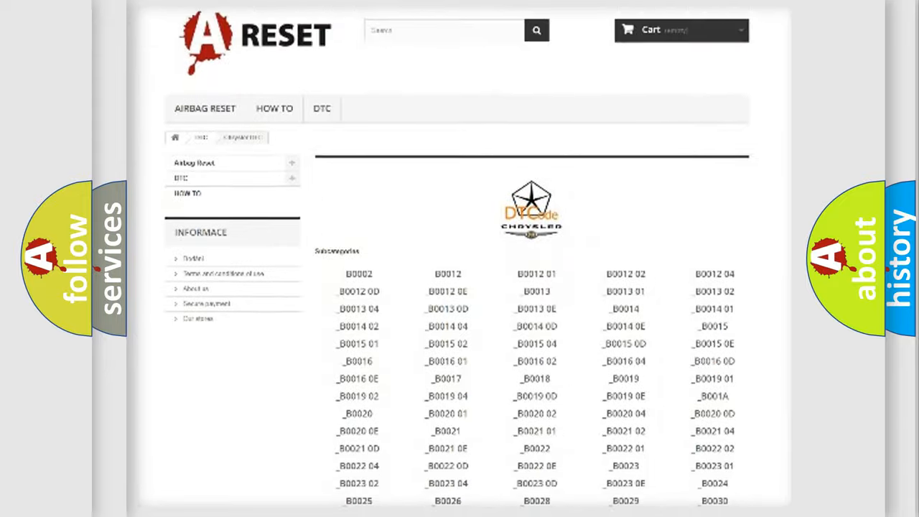
scroll("down", 3)
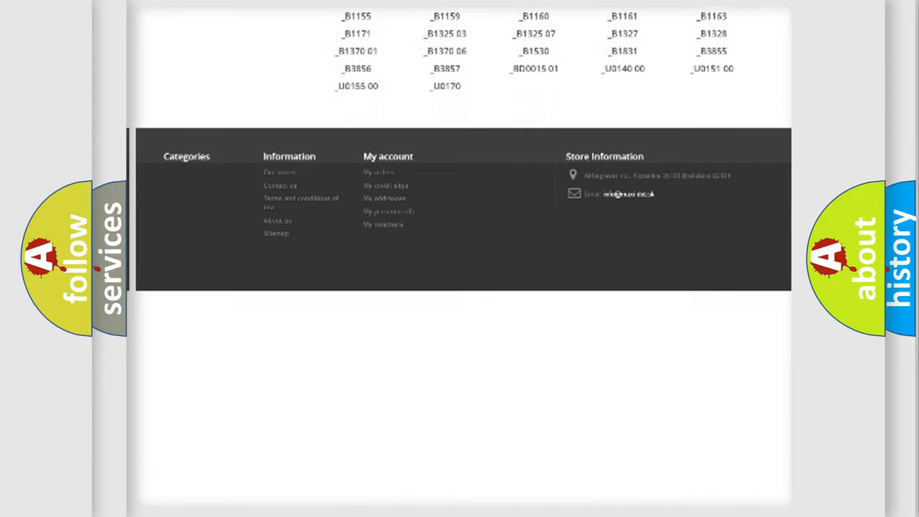